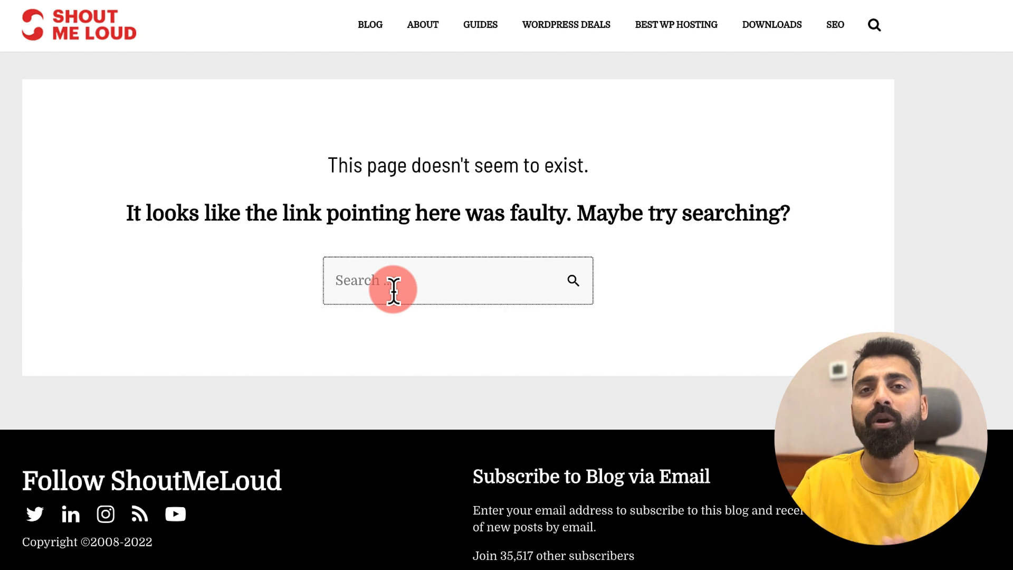
{"action": "mouse_move", "coordinate": [261, 362]}
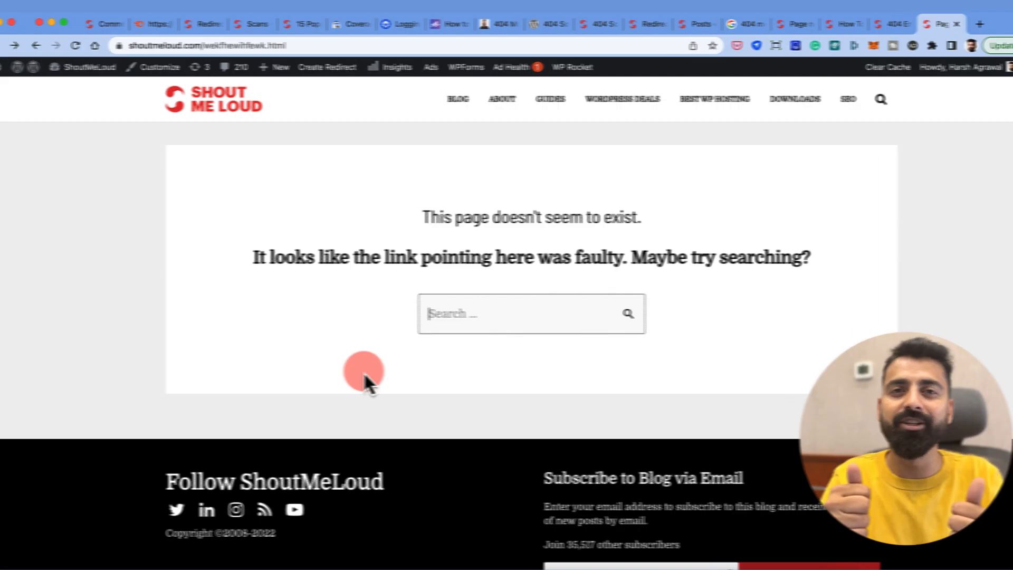
- Review Search Console's 'Submitted URL not found (404)' examples listing four broken ShoutMeLoud URLs
{"action": "left_click", "coordinate": [326, 24]}
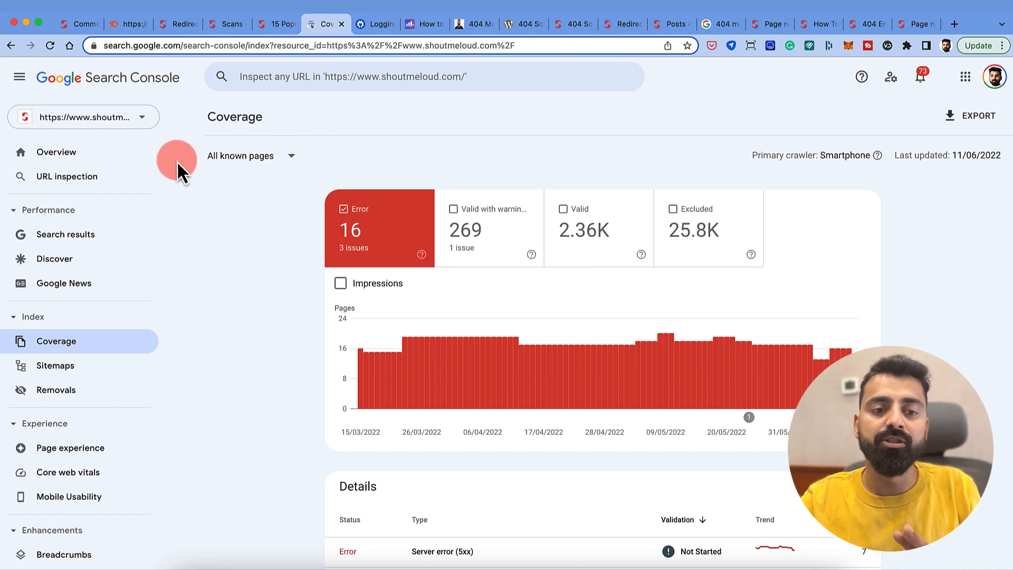
{"action": "mouse_move", "coordinate": [188, 150]}
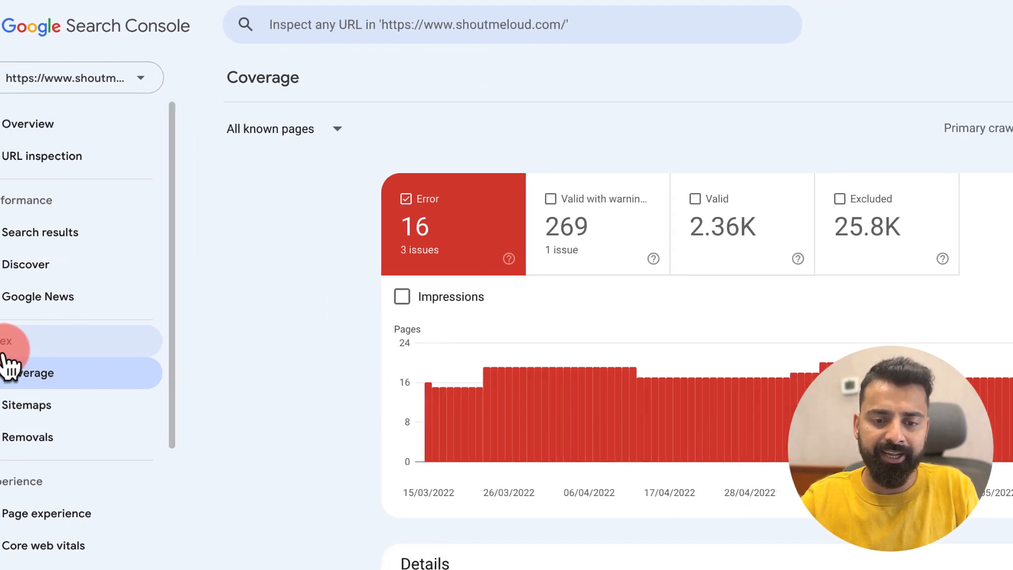
{"action": "scroll", "scroll_direction": "down", "scroll_amount": 3}
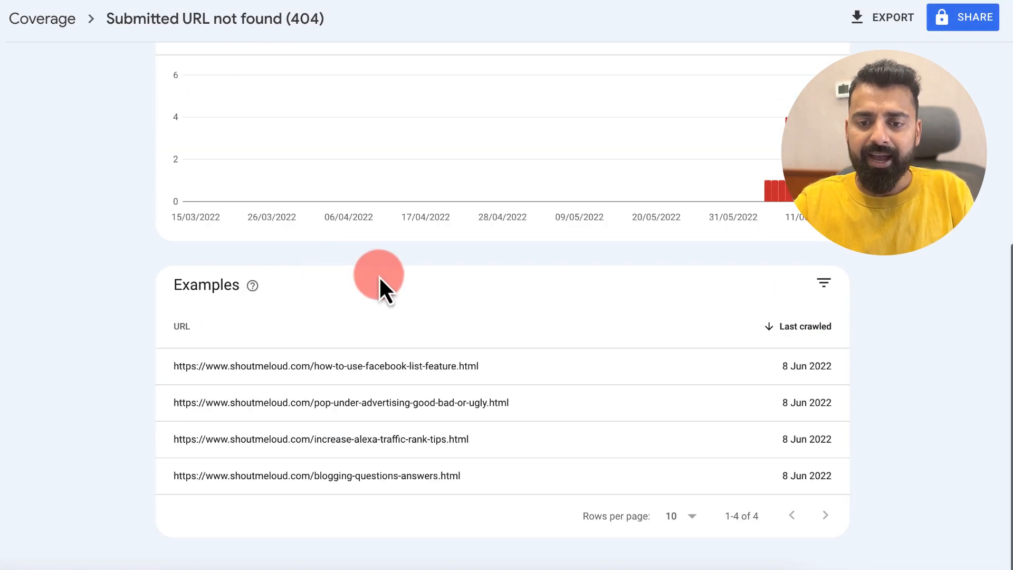
{"action": "mouse_move", "coordinate": [420, 403]}
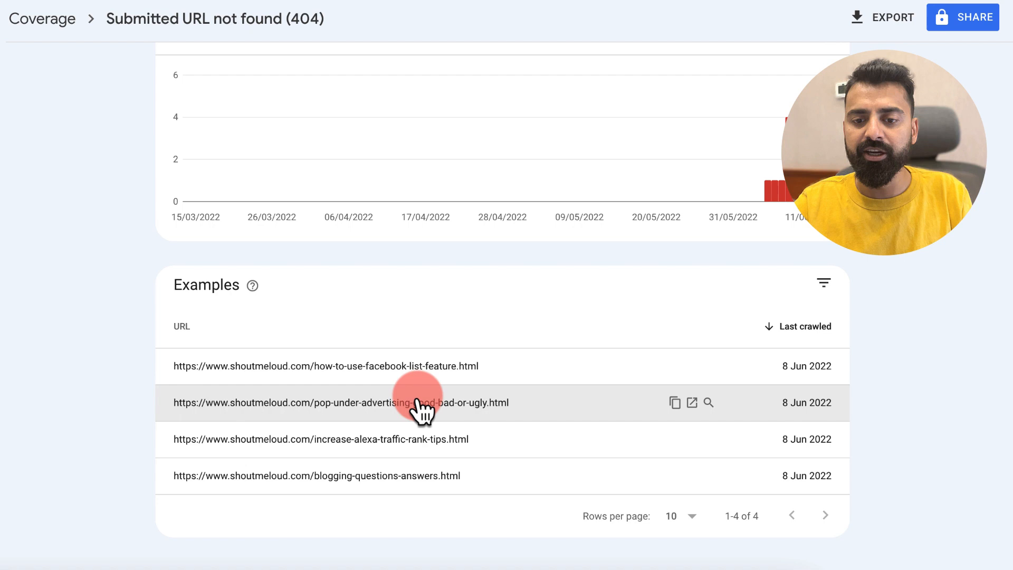
{"action": "mouse_move", "coordinate": [521, 370]}
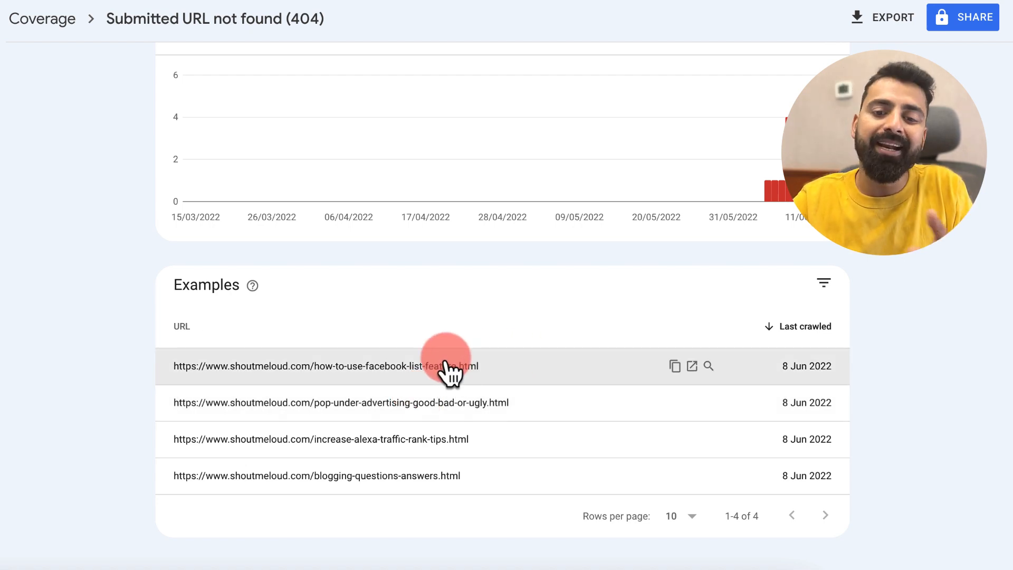
{"action": "mouse_move", "coordinate": [446, 366]}
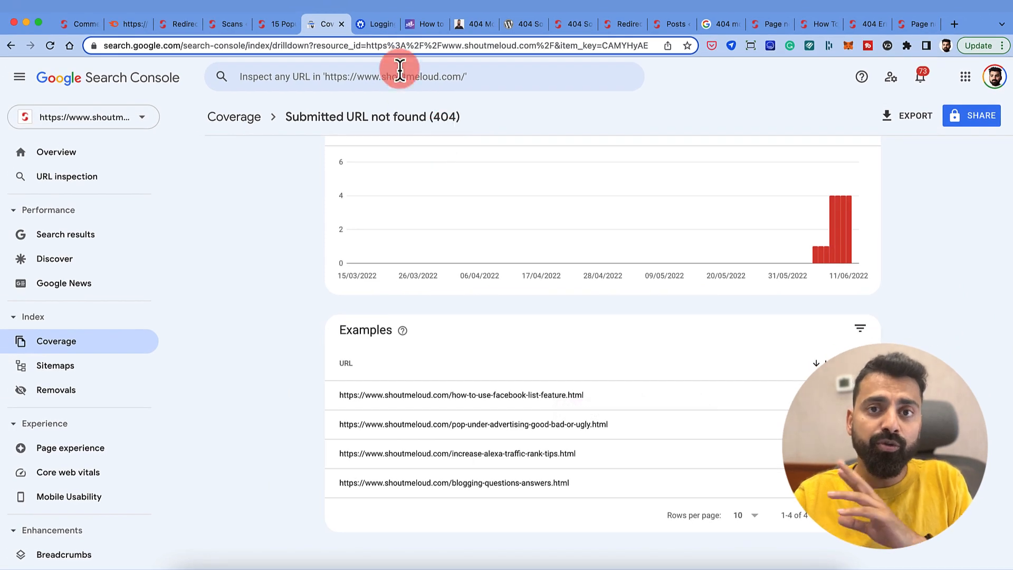
{"action": "left_click", "coordinate": [374, 24]}
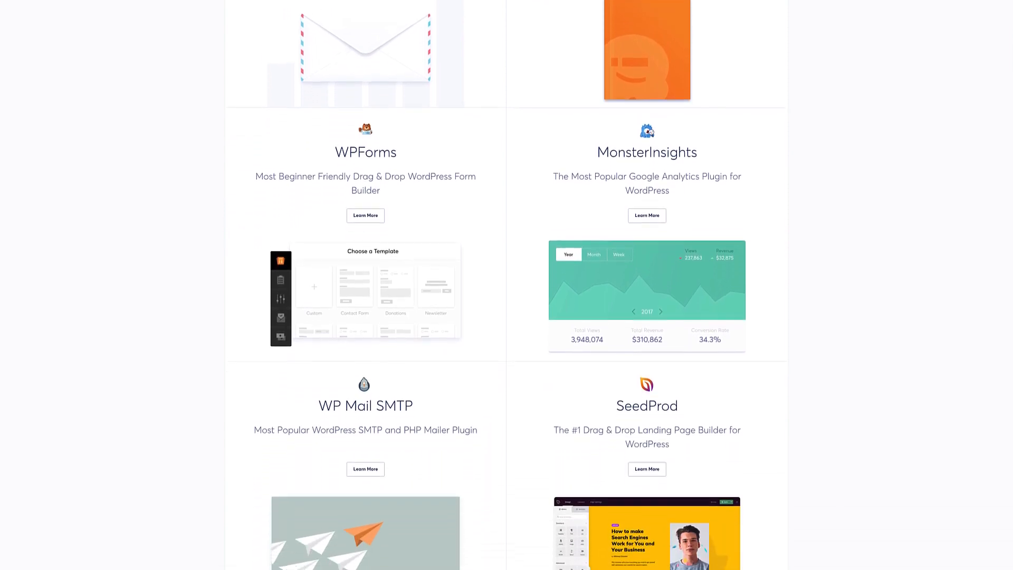
- Skim the Awesome Motive products and AIOSEO's 'Logging 404 Errors' doc, reaching Rank Math's 404 guide
{"action": "scroll", "scroll_direction": "down", "scroll_amount": 3}
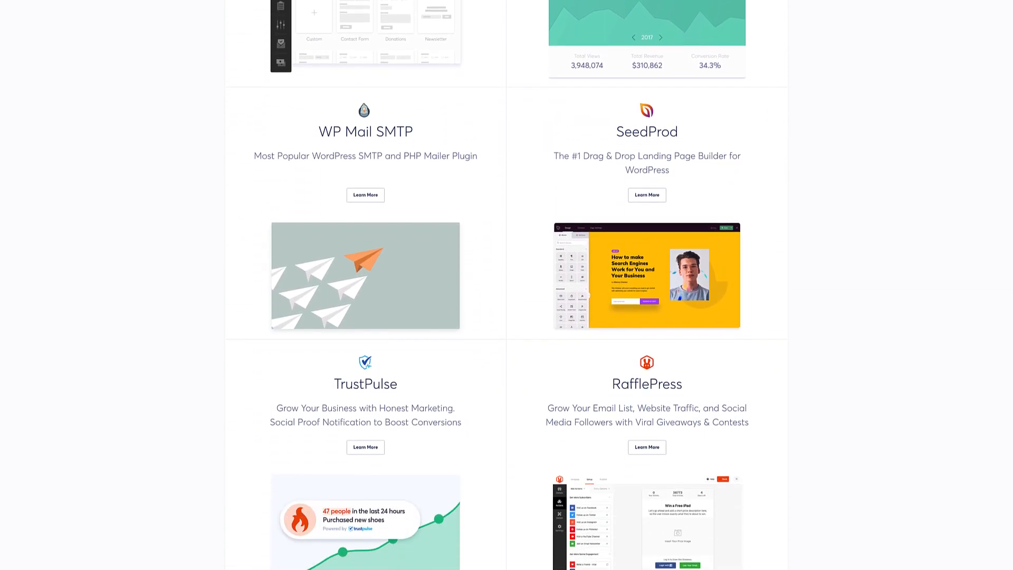
{"action": "scroll", "scroll_direction": "down", "scroll_amount": 3}
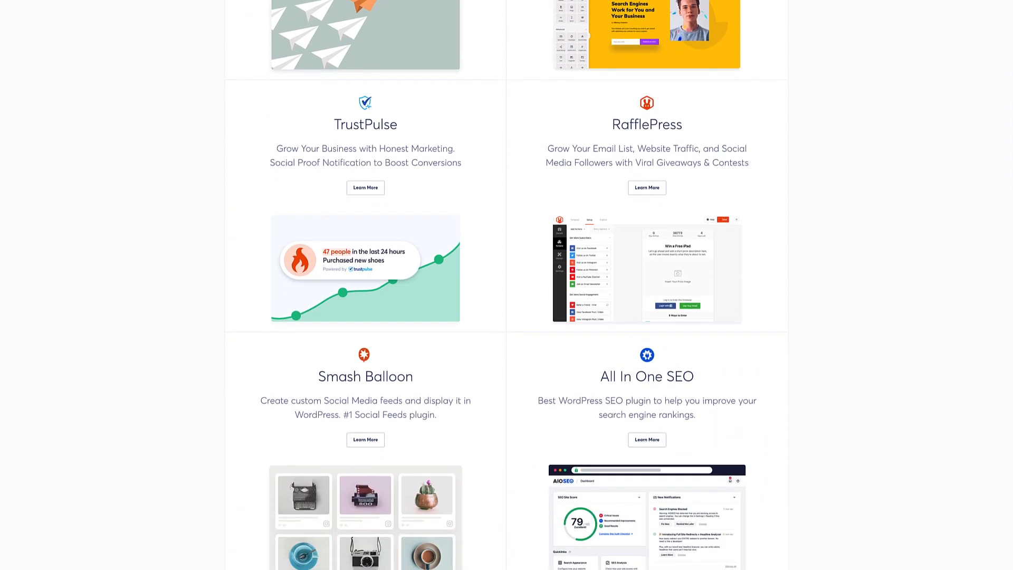
{"action": "scroll", "scroll_direction": "down", "scroll_amount": 3}
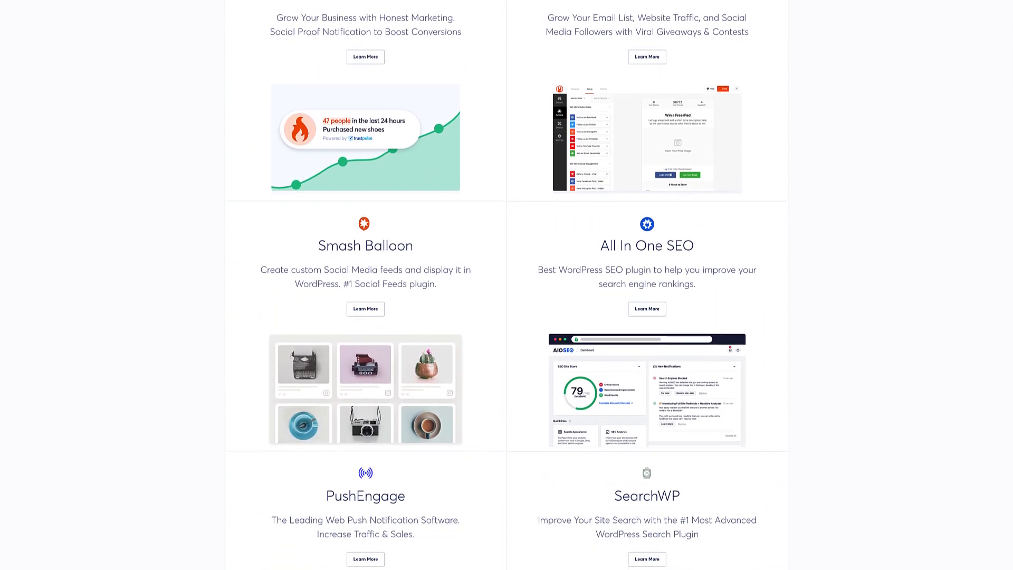
{"action": "left_click", "coordinate": [375, 23]}
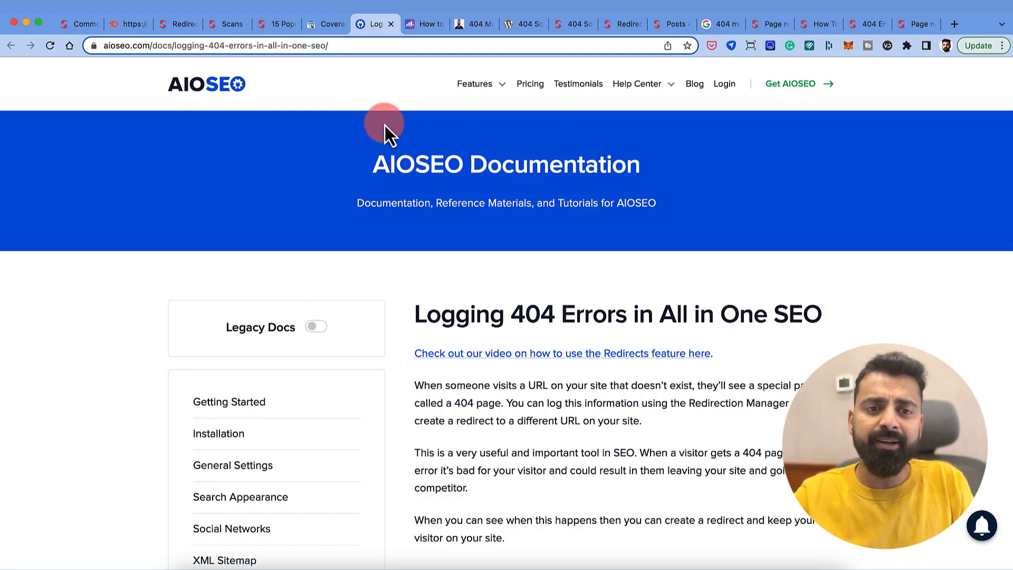
{"action": "mouse_move", "coordinate": [477, 166]}
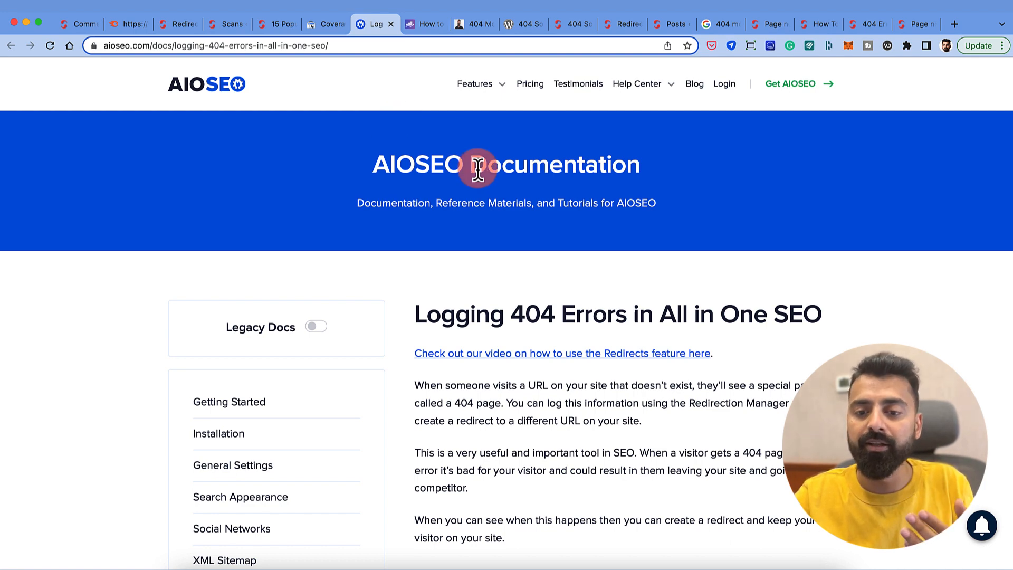
{"action": "scroll", "scroll_direction": "down", "scroll_amount": 3}
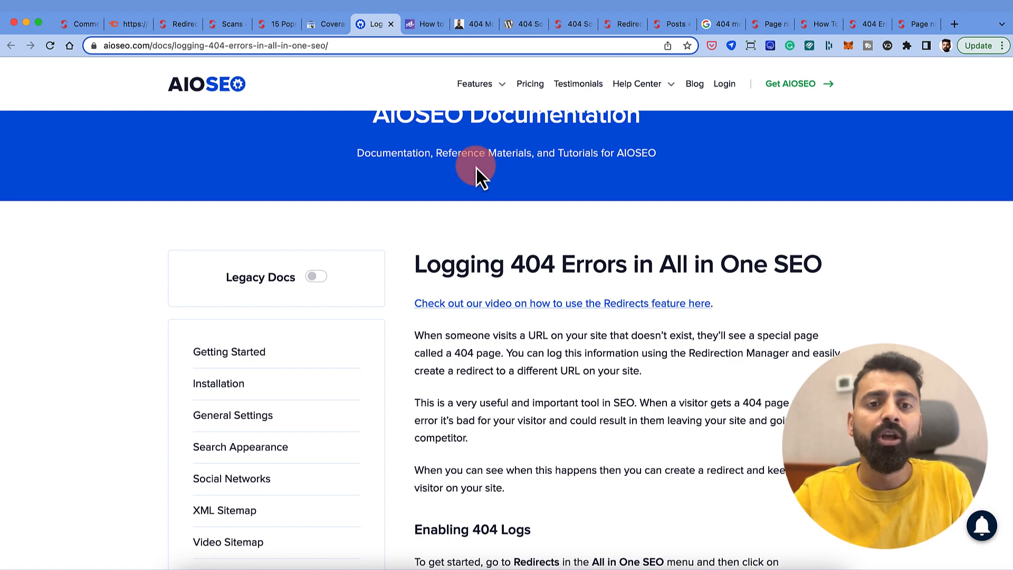
{"action": "mouse_move", "coordinate": [452, 104]}
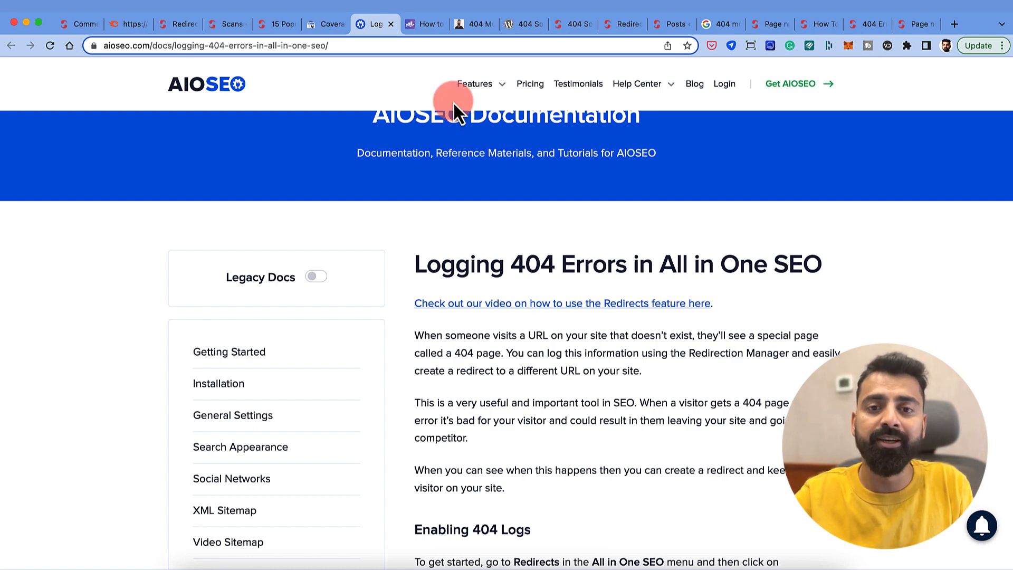
{"action": "left_click", "coordinate": [420, 24]}
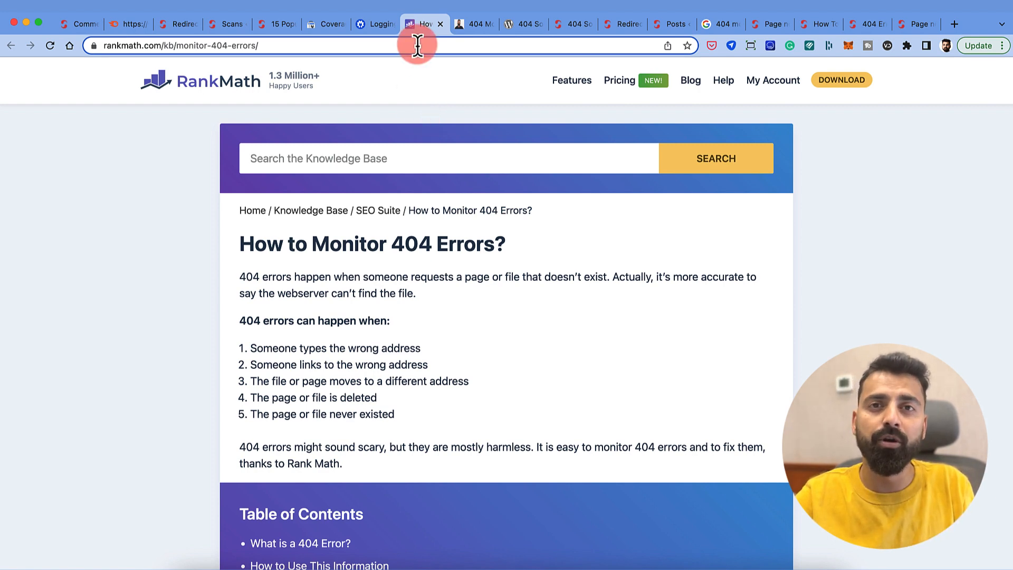
- Open Rank Math's 404 Monitor log of broken URIs with hit counts and access times
{"action": "left_click", "coordinate": [472, 24]}
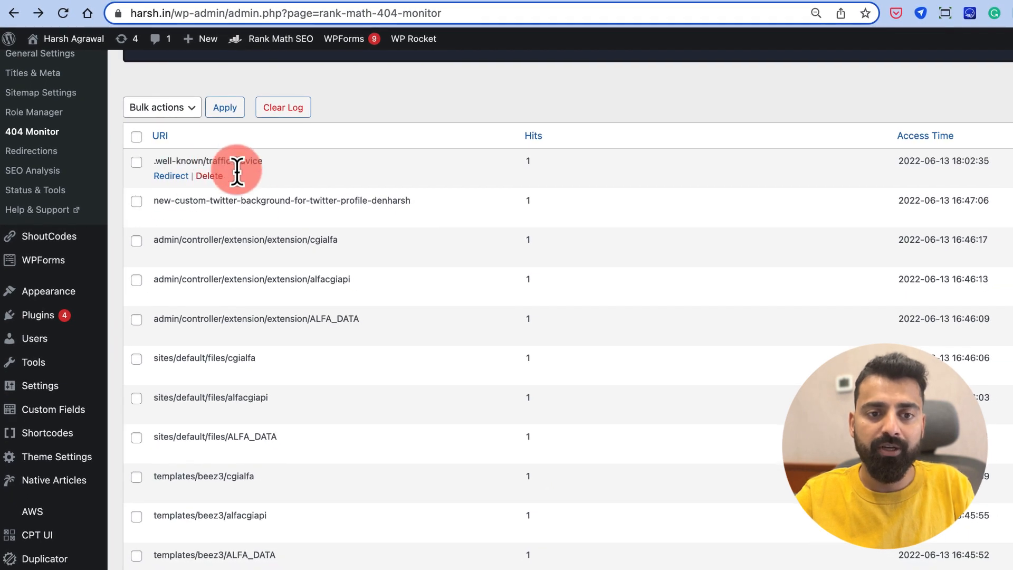
{"action": "double_click", "coordinate": [281, 200]}
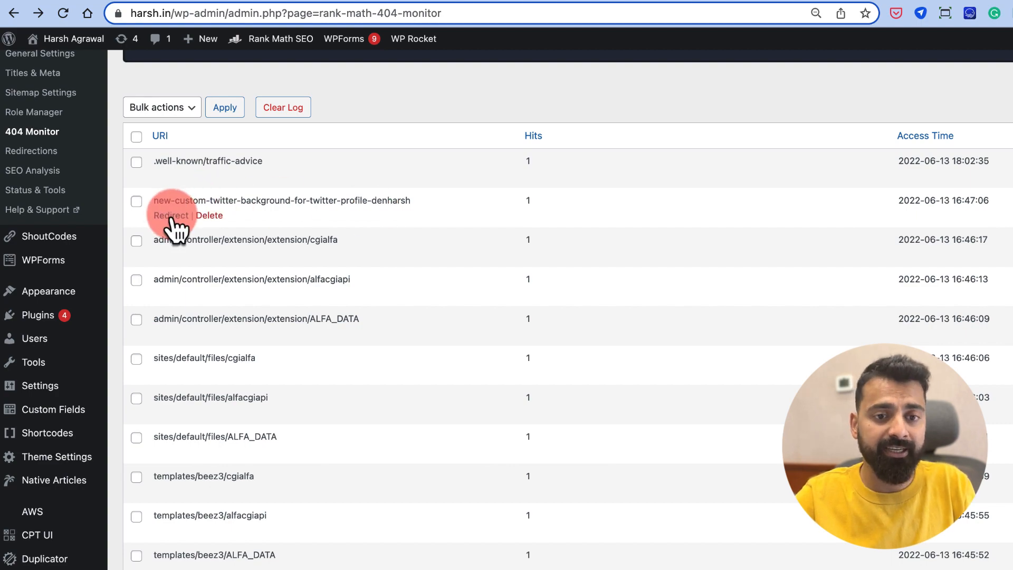
- Create a 301 Regex redirect for the Twitter-background URL and highlight the author redirect's 2296 hits
{"action": "left_click", "coordinate": [170, 215]}
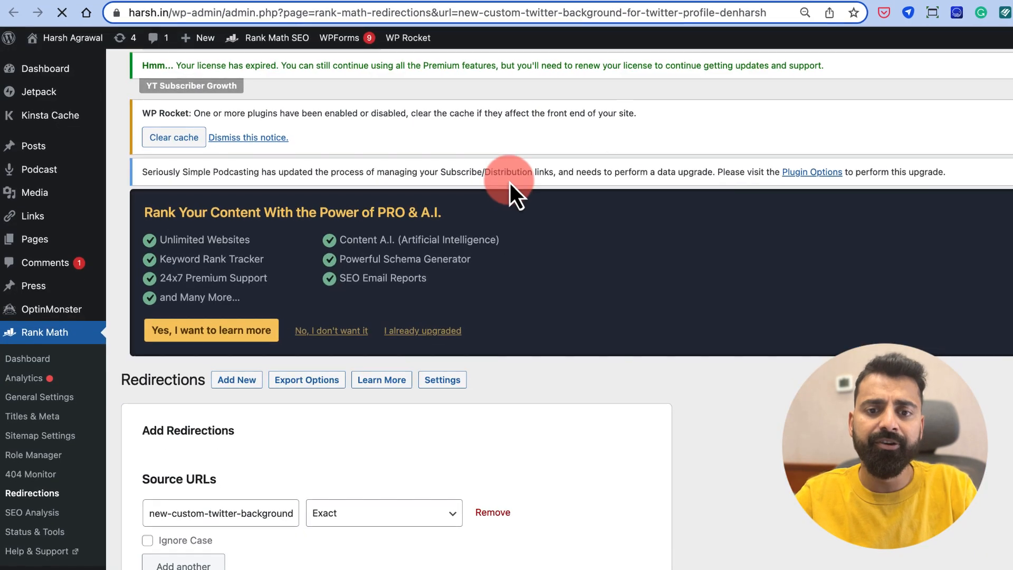
{"action": "scroll", "scroll_direction": "down", "scroll_amount": 3}
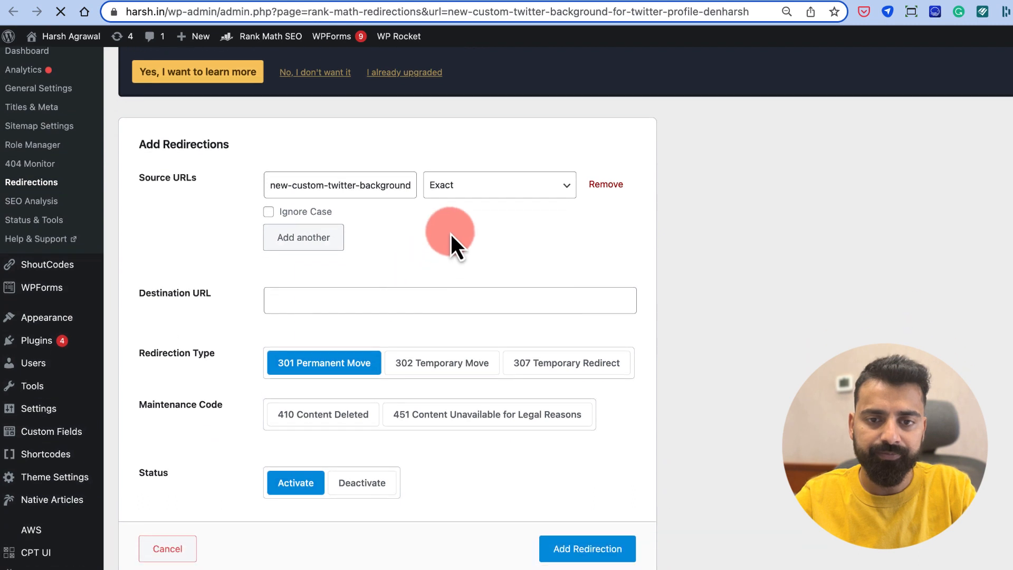
{"action": "left_click", "coordinate": [498, 185]}
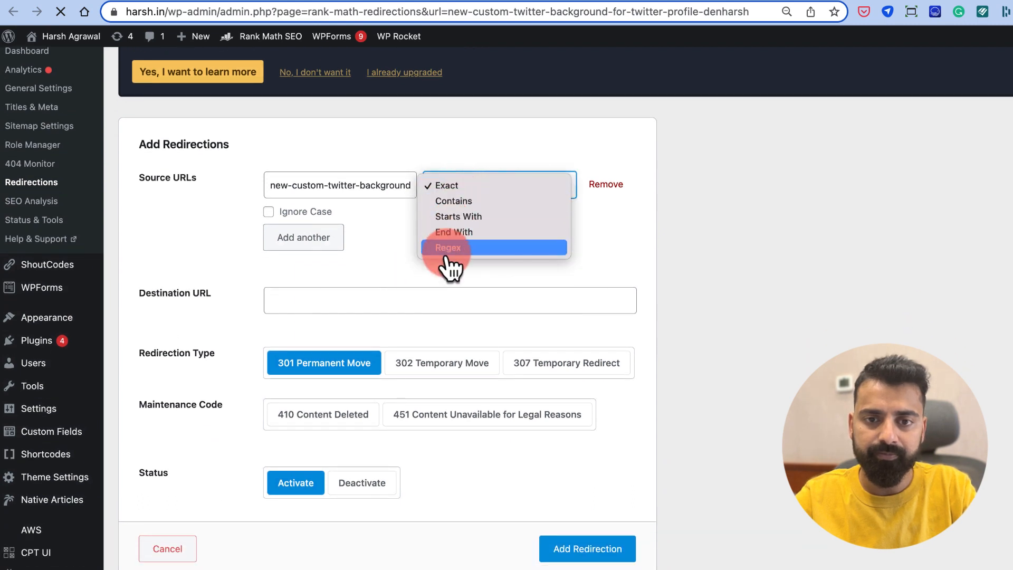
{"action": "left_click", "coordinate": [447, 248]}
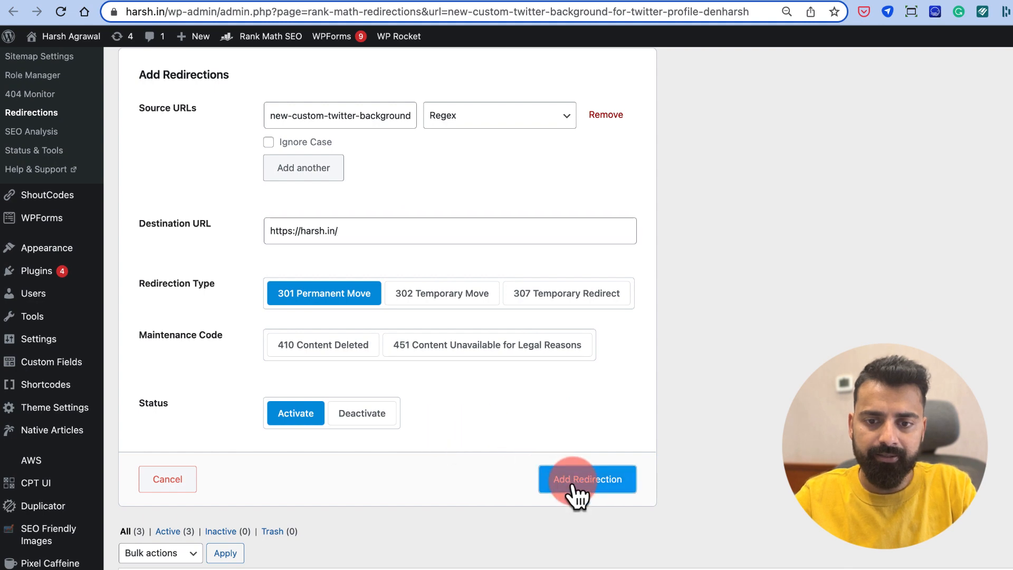
{"action": "left_click", "coordinate": [587, 478]}
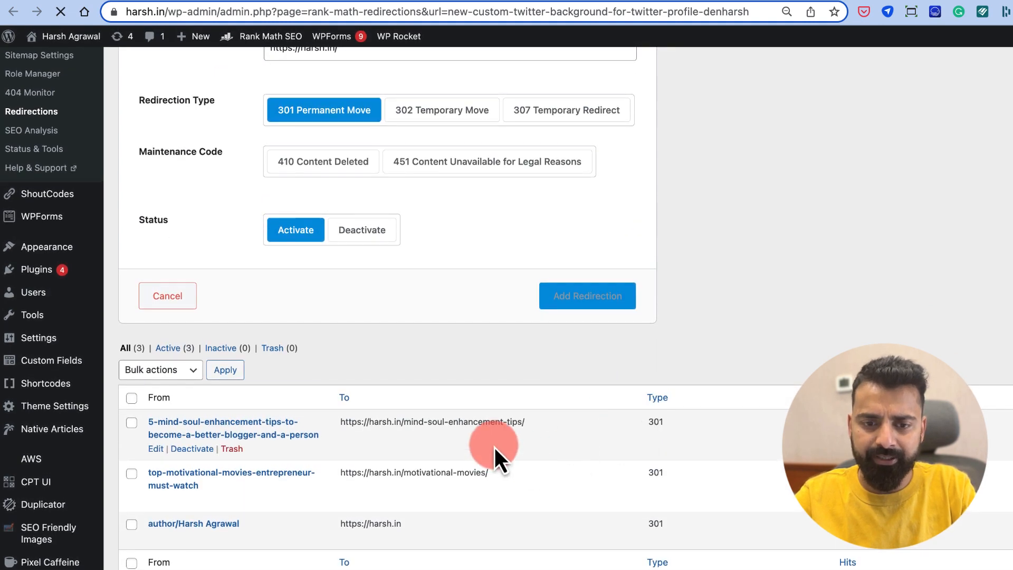
{"action": "left_click", "coordinate": [587, 296]}
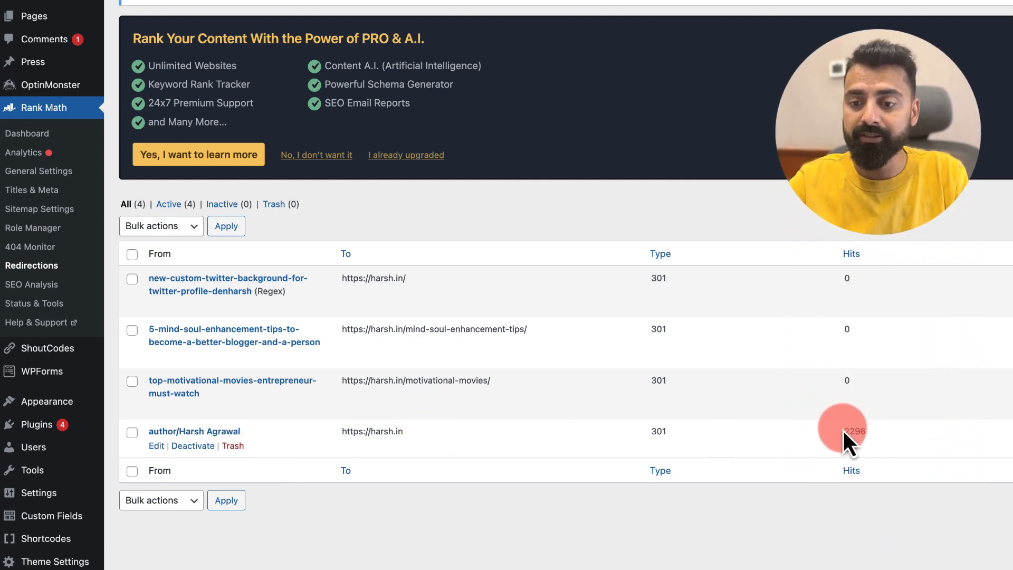
{"action": "double_click", "coordinate": [855, 432]}
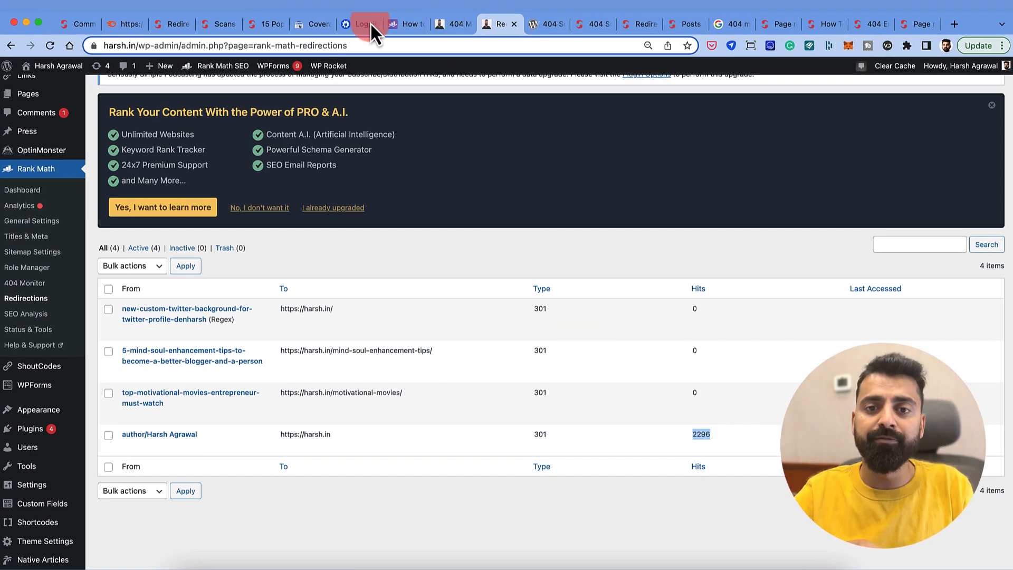
- Cycle through the AIOSEO and Rank Math 404 guides back to Search Console's 404 report
{"action": "left_click", "coordinate": [359, 24]}
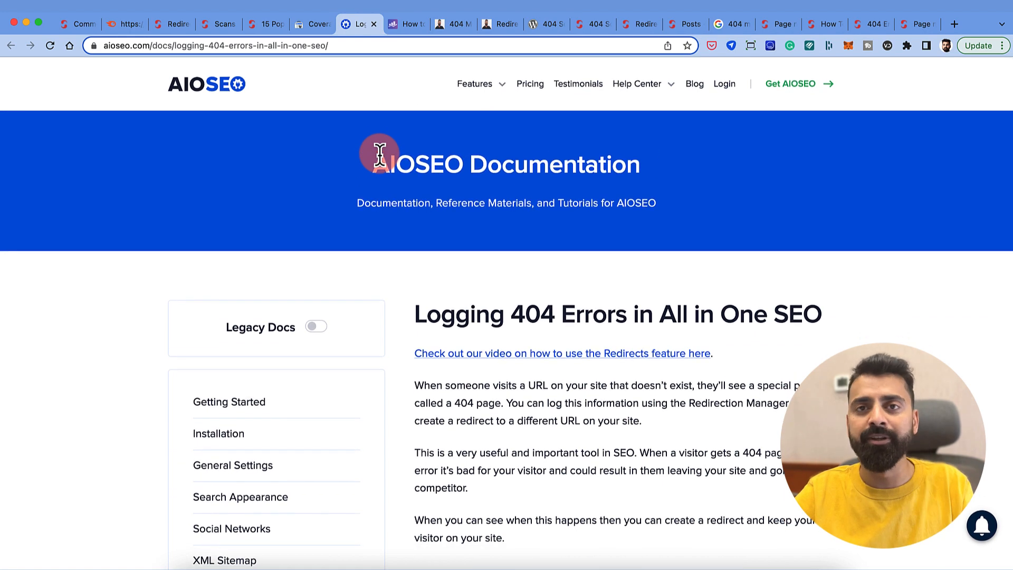
{"action": "mouse_move", "coordinate": [449, 24]}
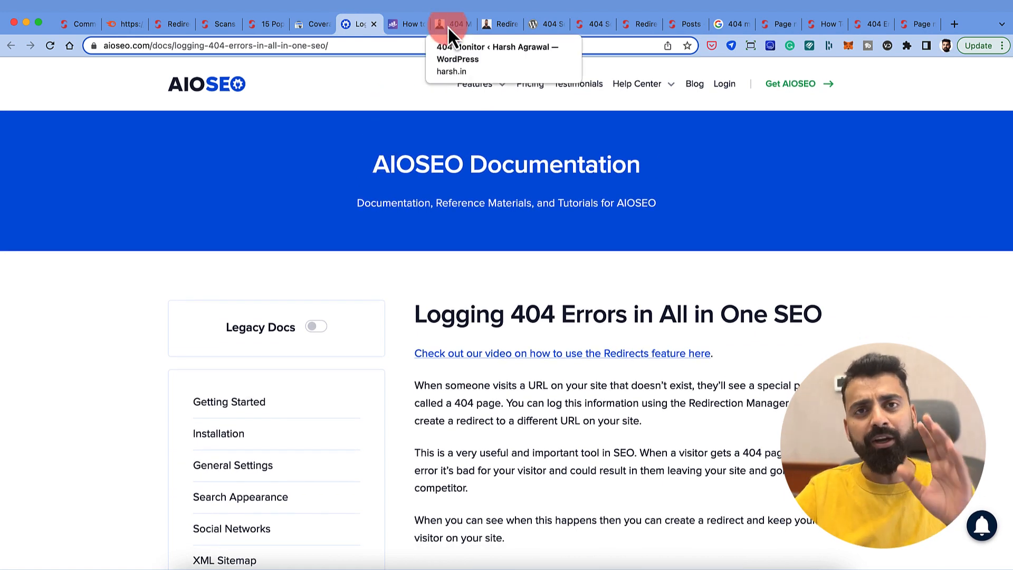
{"action": "left_click", "coordinate": [405, 24]}
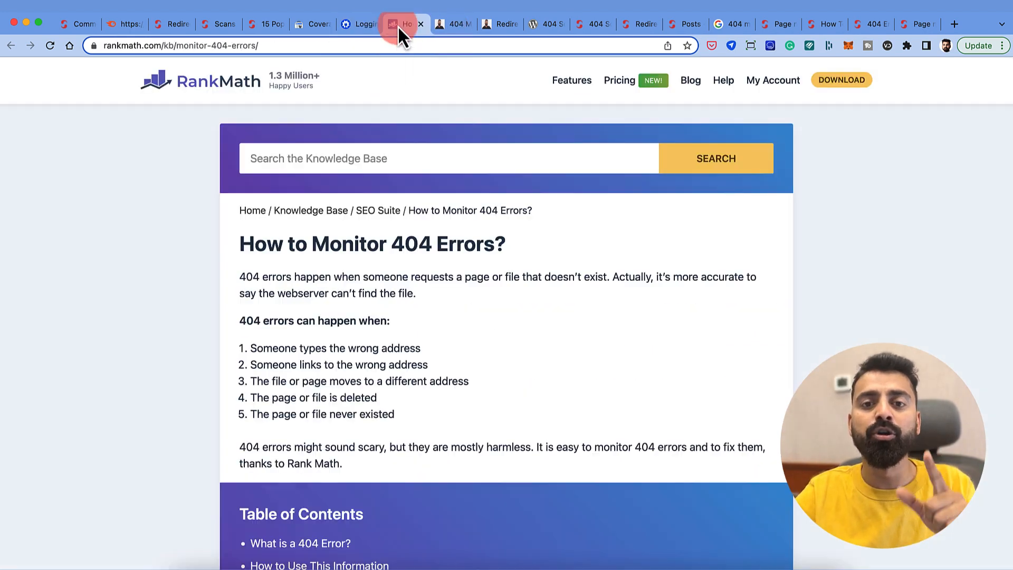
{"action": "left_click", "coordinate": [311, 24]}
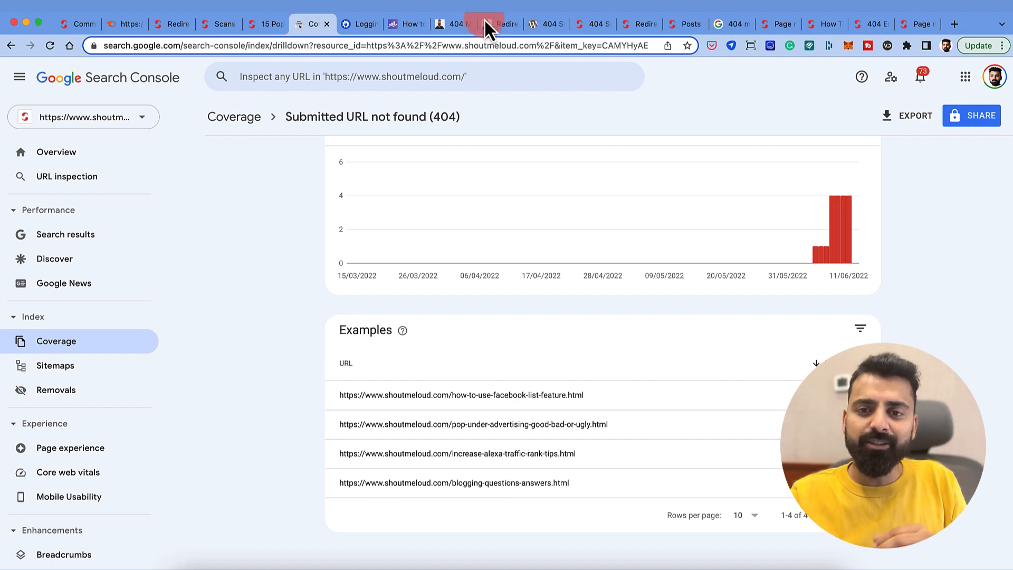
- Look over the 404 Solution plugin listing in the WordPress.org Plugin Directory
{"action": "left_click", "coordinate": [541, 24]}
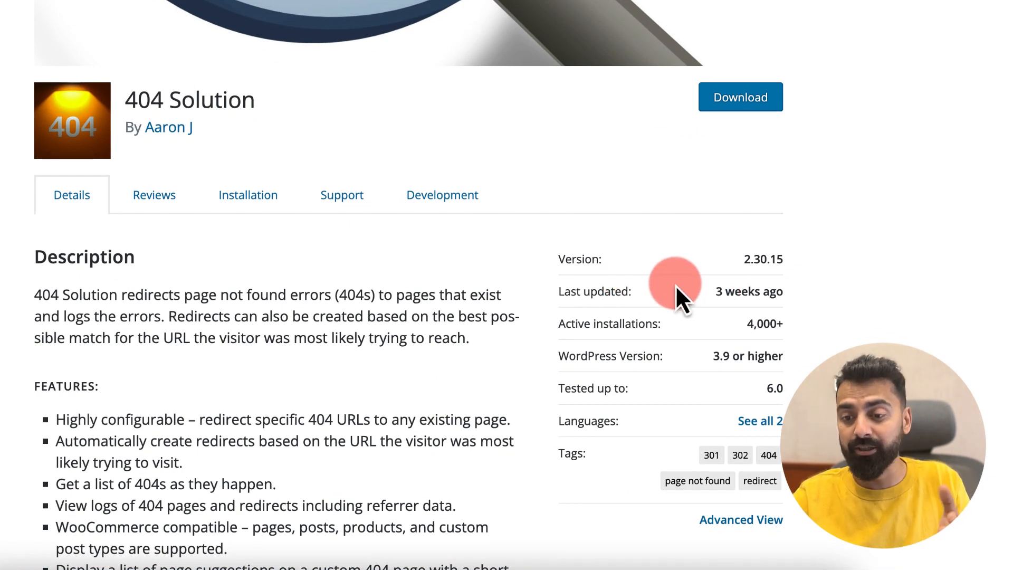
{"action": "mouse_move", "coordinate": [483, 123]}
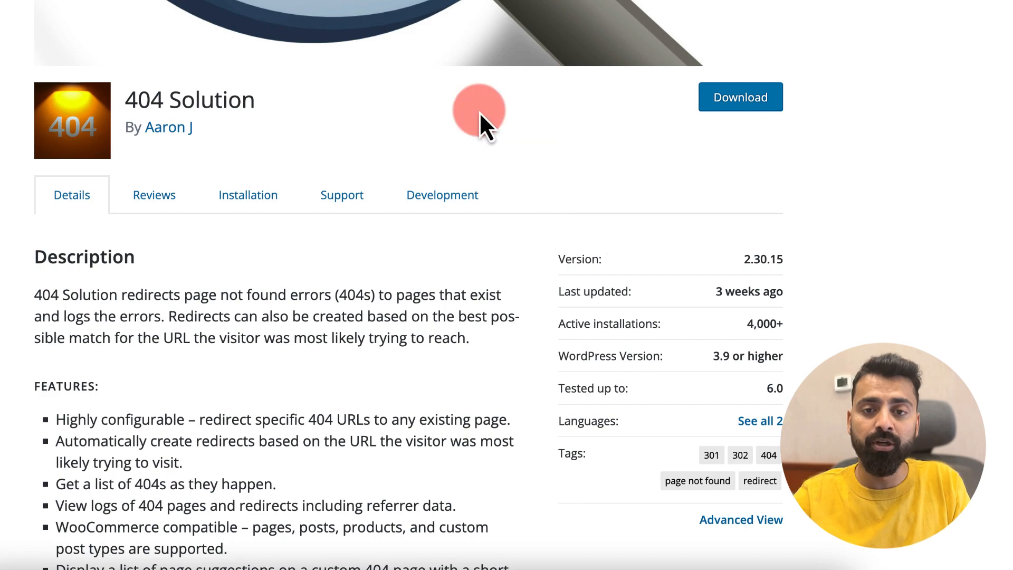
{"action": "scroll", "scroll_direction": "down", "scroll_amount": 3}
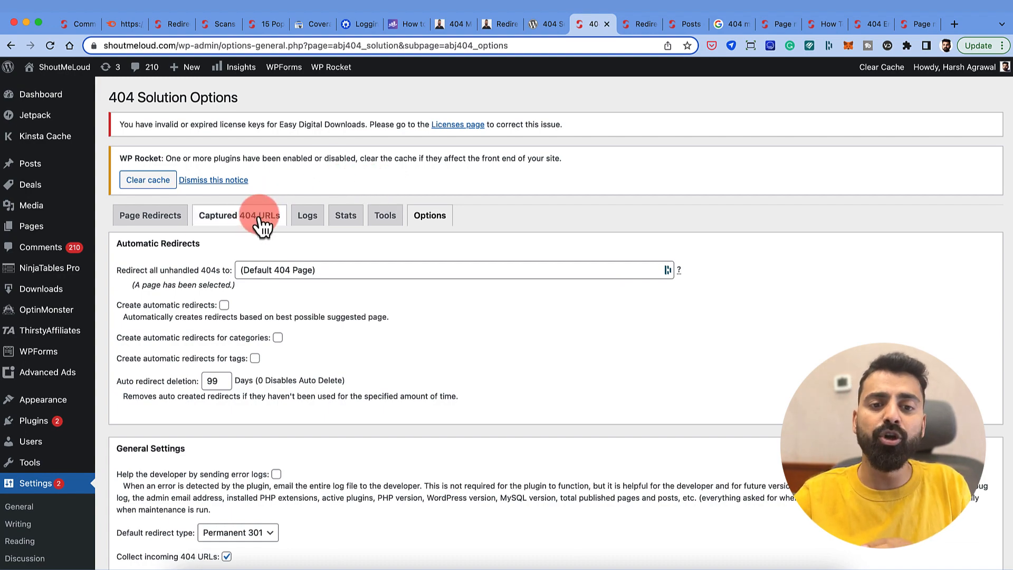
{"action": "scroll", "scroll_direction": "down", "scroll_amount": 3}
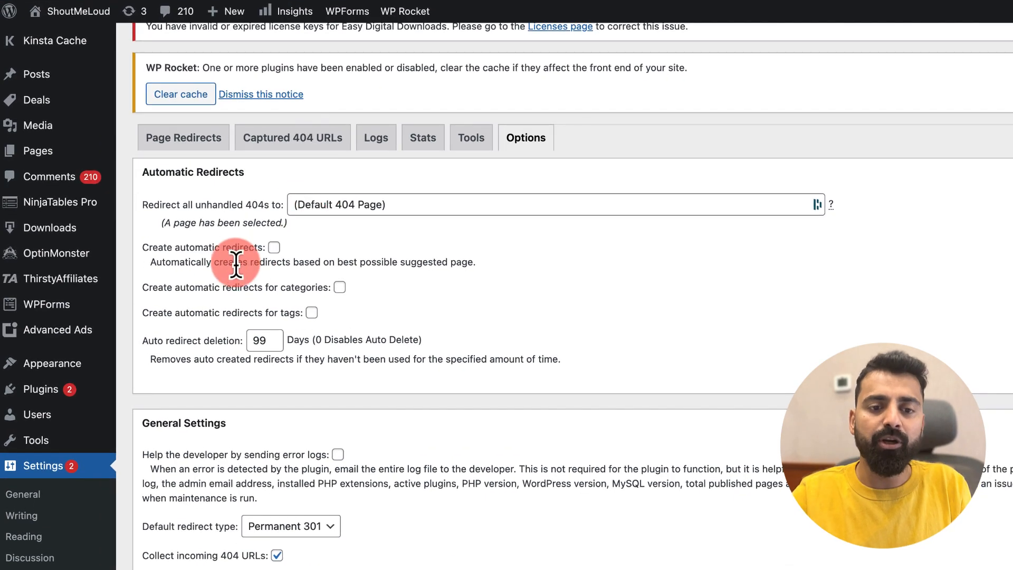
{"action": "mouse_move", "coordinate": [316, 263]}
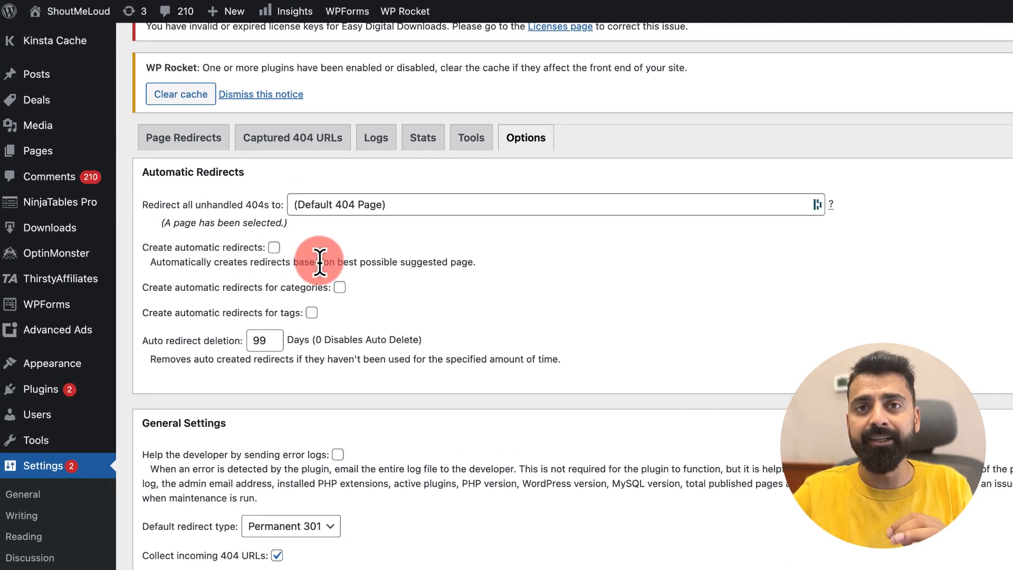
{"action": "left_click_drag", "start_coordinate": [326, 262], "coordinate": [474, 262]}
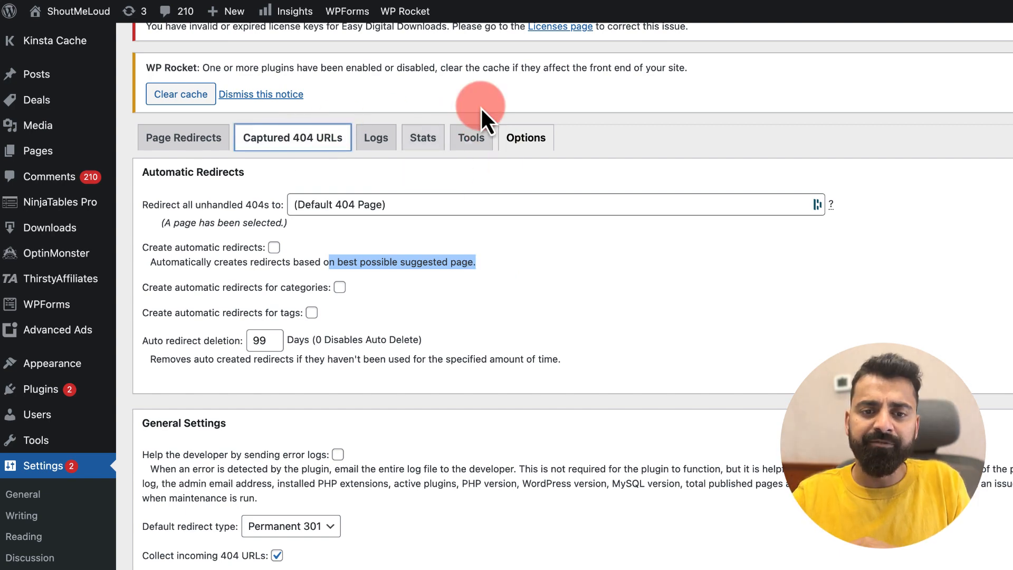
{"action": "scroll", "scroll_direction": "down", "scroll_amount": 3}
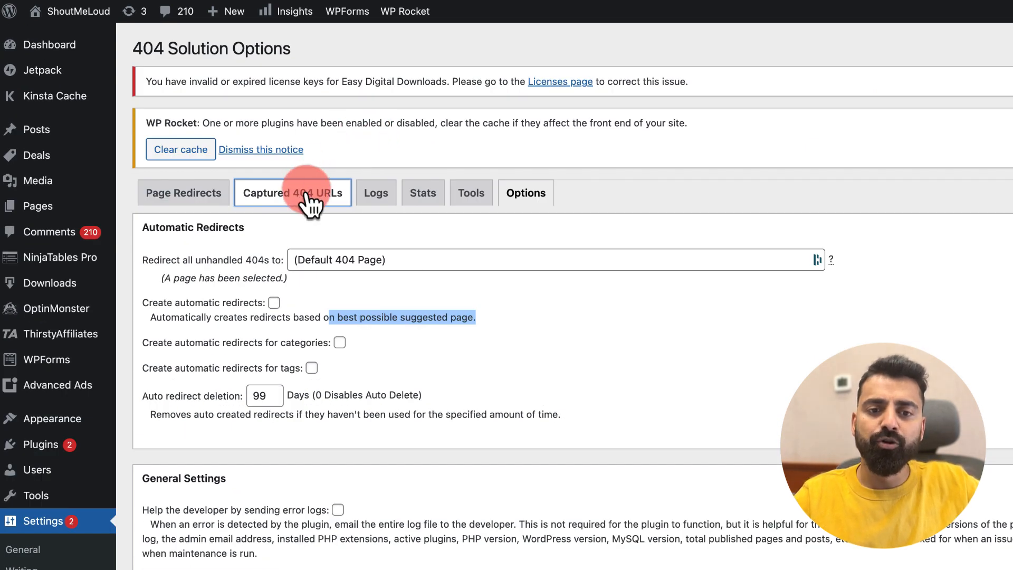
{"action": "left_click", "coordinate": [291, 192]}
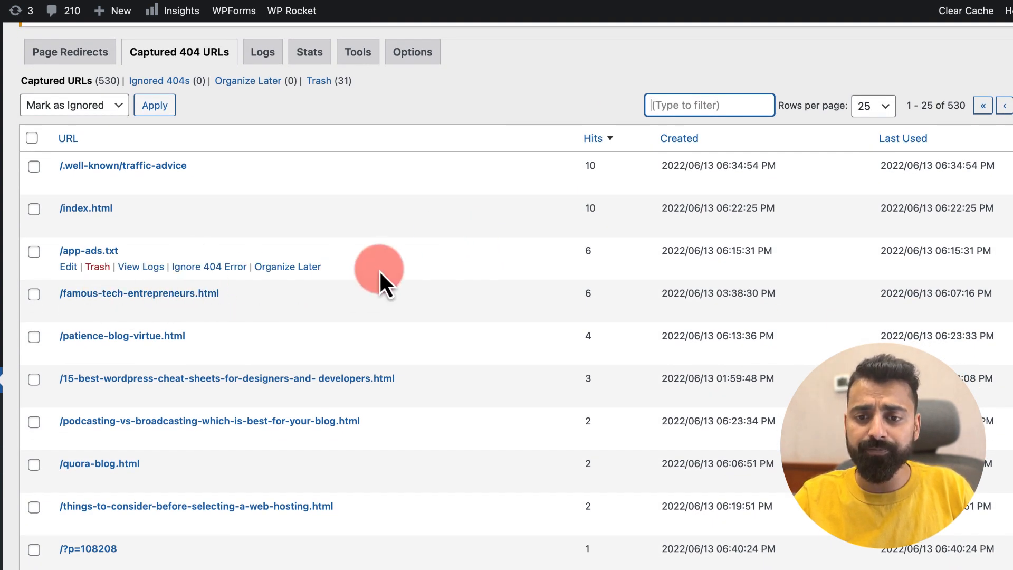
{"action": "mouse_move", "coordinate": [585, 295]}
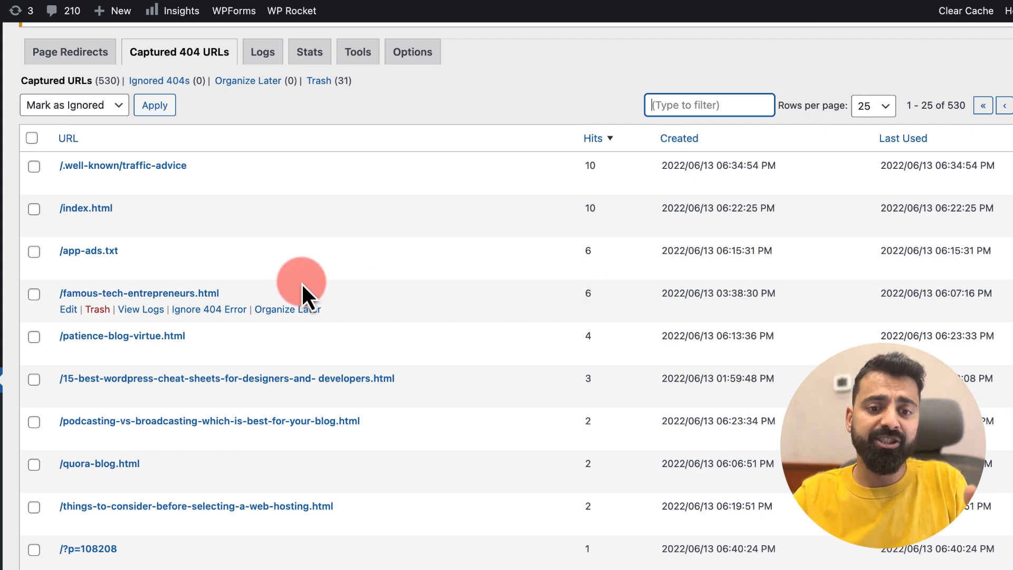
{"action": "mouse_move", "coordinate": [233, 297]}
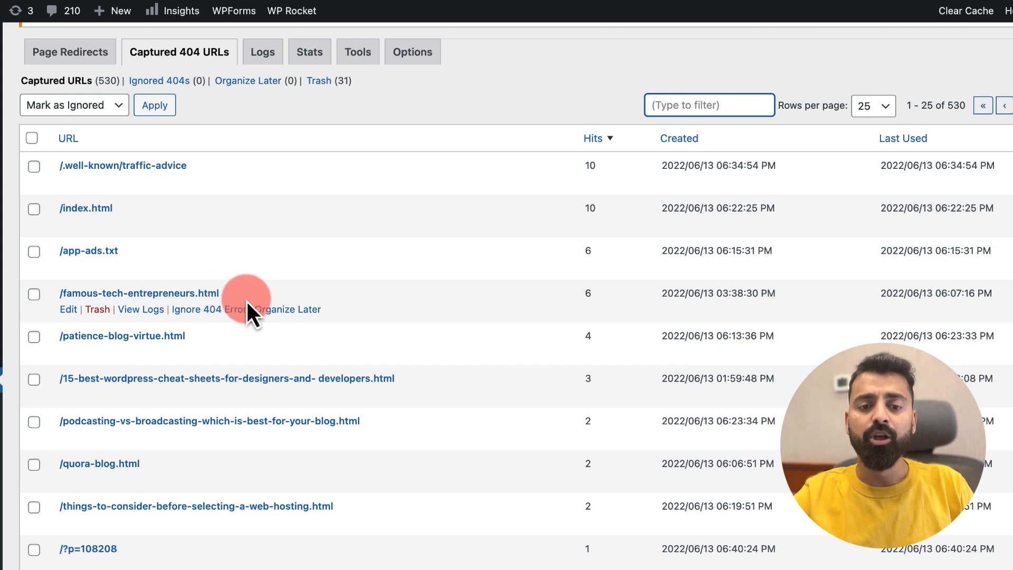
{"action": "mouse_move", "coordinate": [68, 323]}
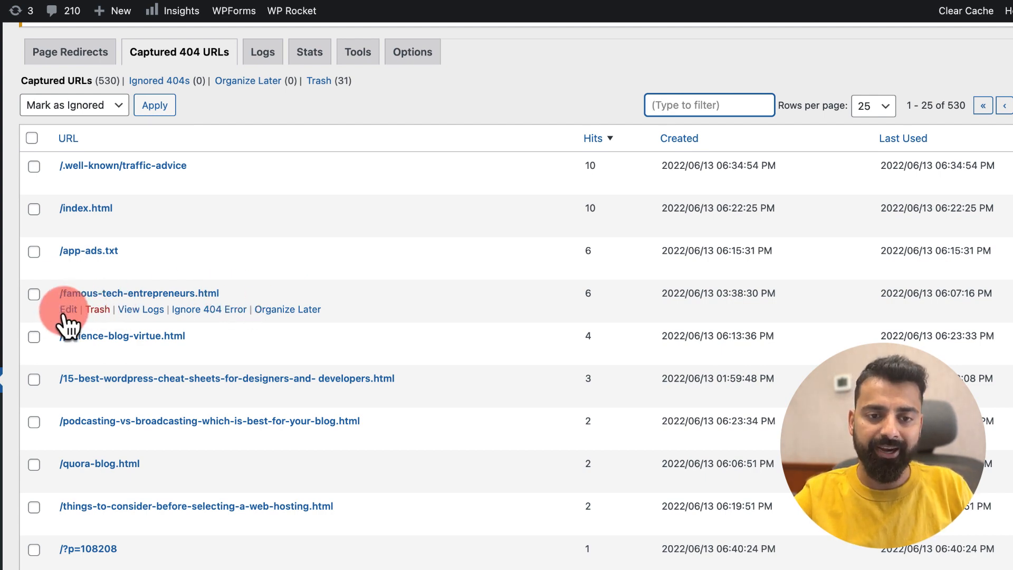
- Edit the captured 404 URL /famous-tech-entrepreneurs.html in 404 Solution
{"action": "left_click", "coordinate": [67, 309]}
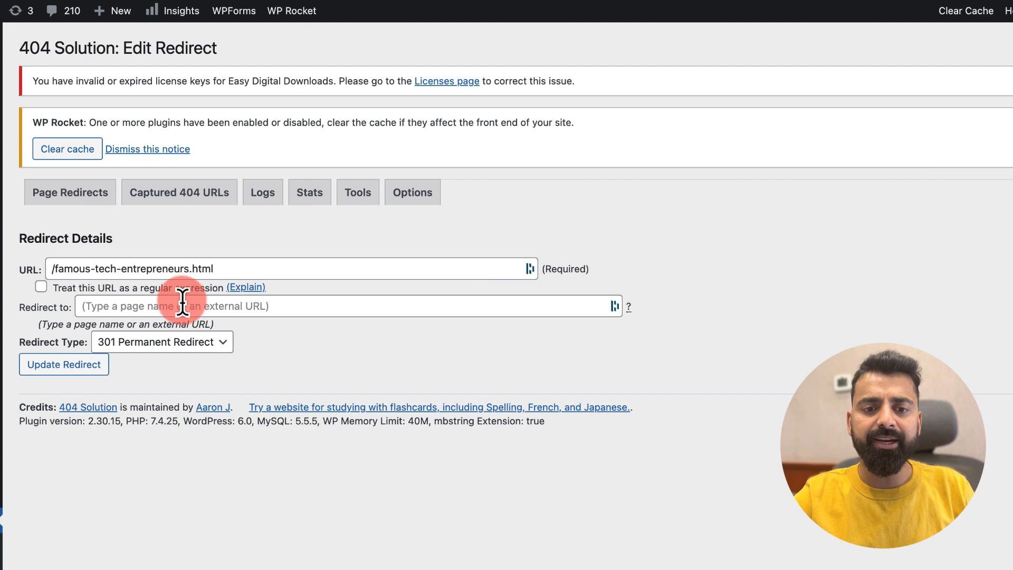
{"action": "left_click", "coordinate": [348, 306]}
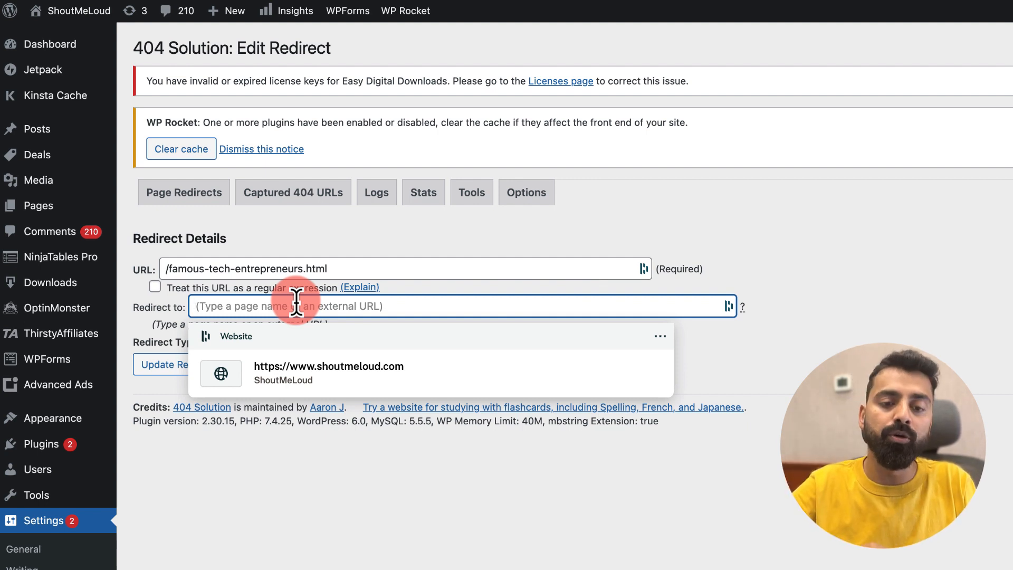
{"action": "left_click", "coordinate": [328, 367]}
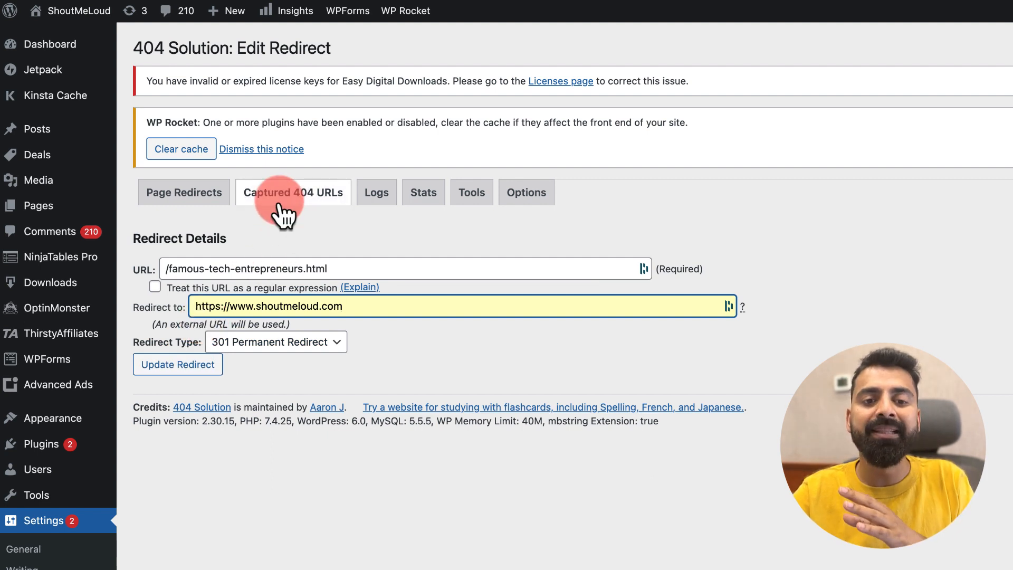
{"action": "left_click", "coordinate": [293, 192]}
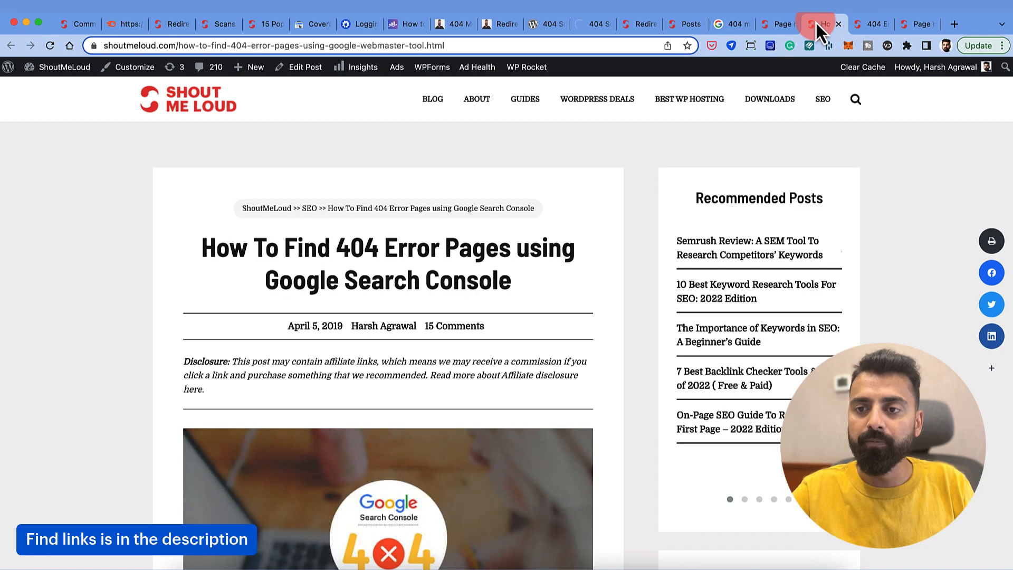
{"action": "left_click", "coordinate": [496, 182]}
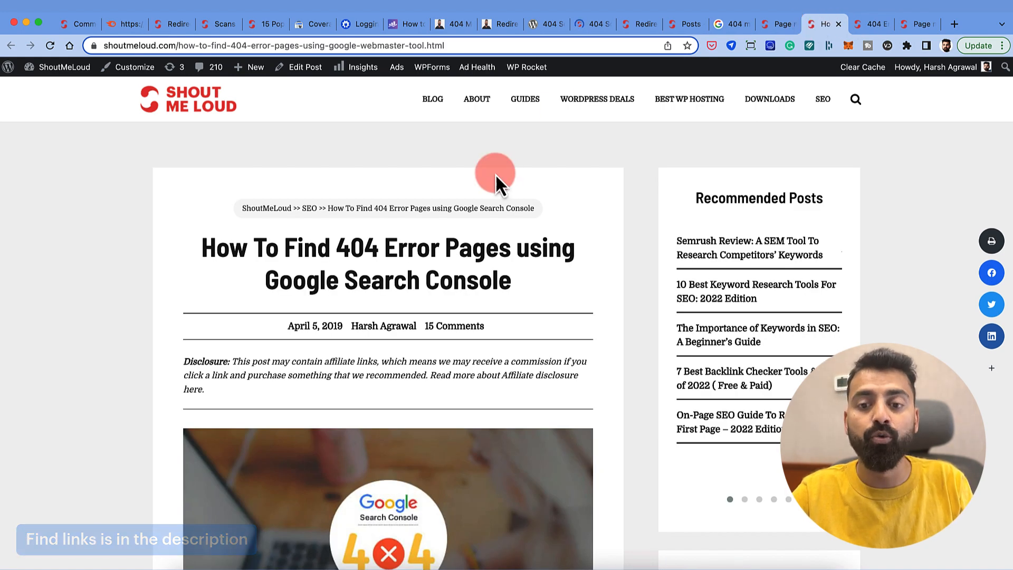